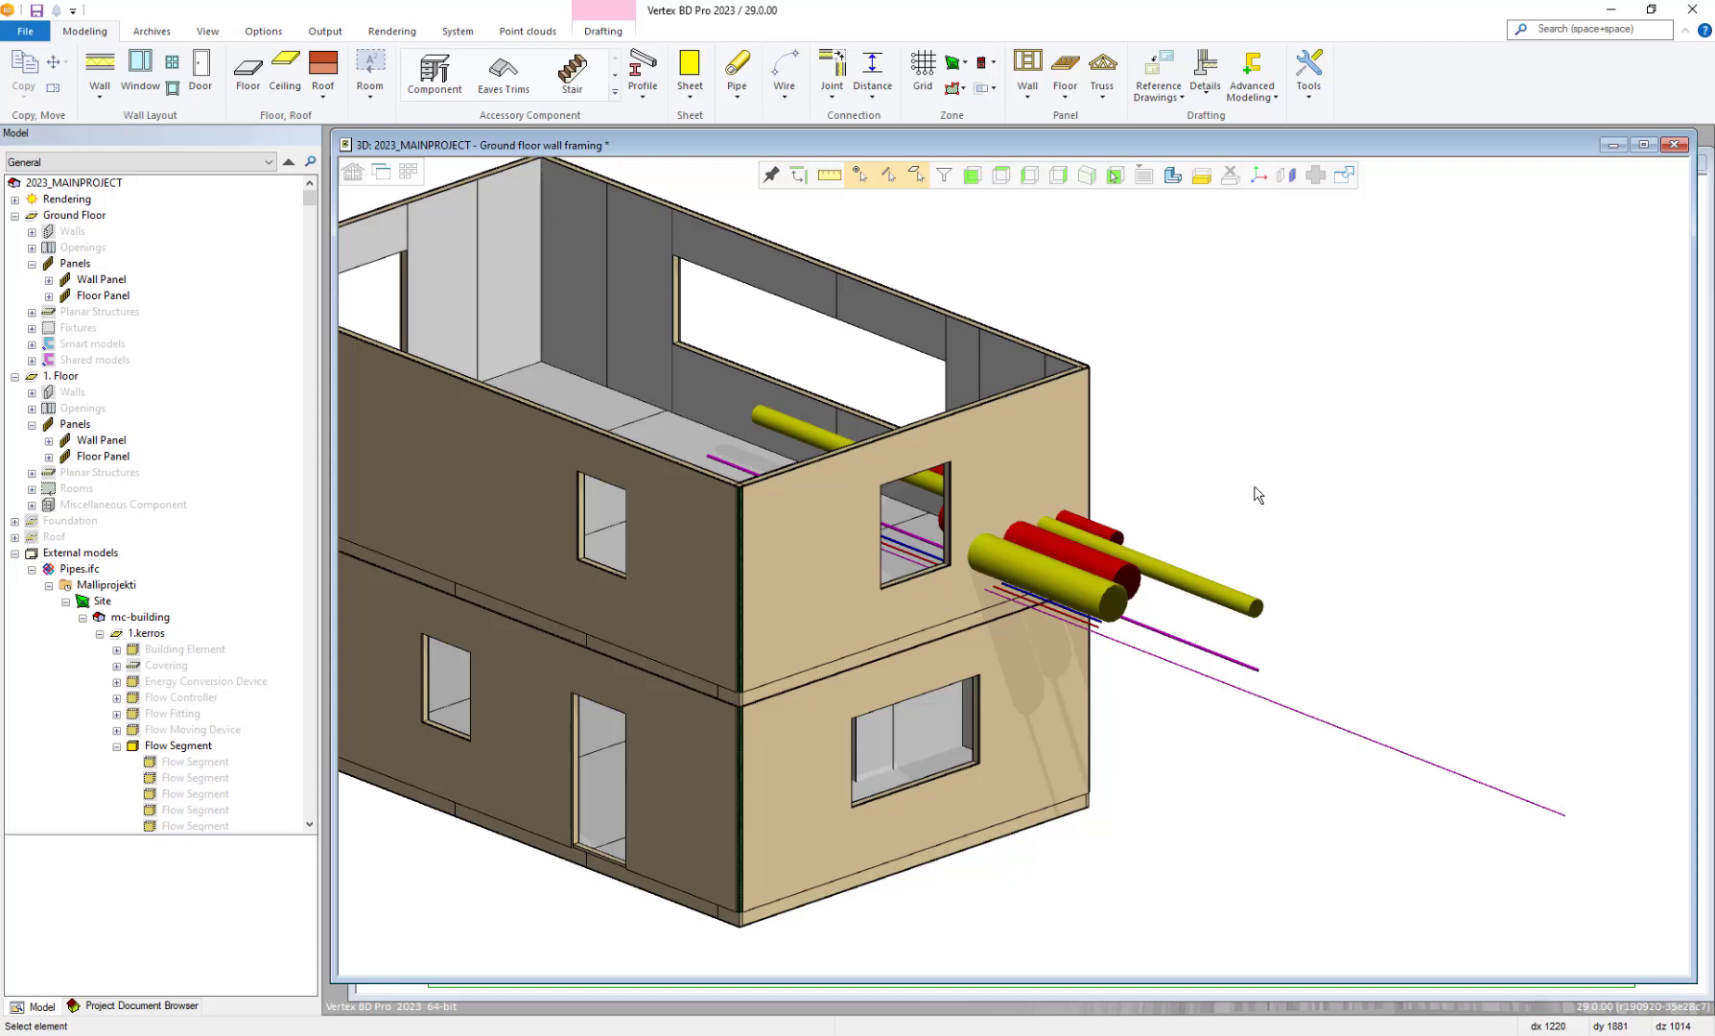
mouse_move(1053, 487)
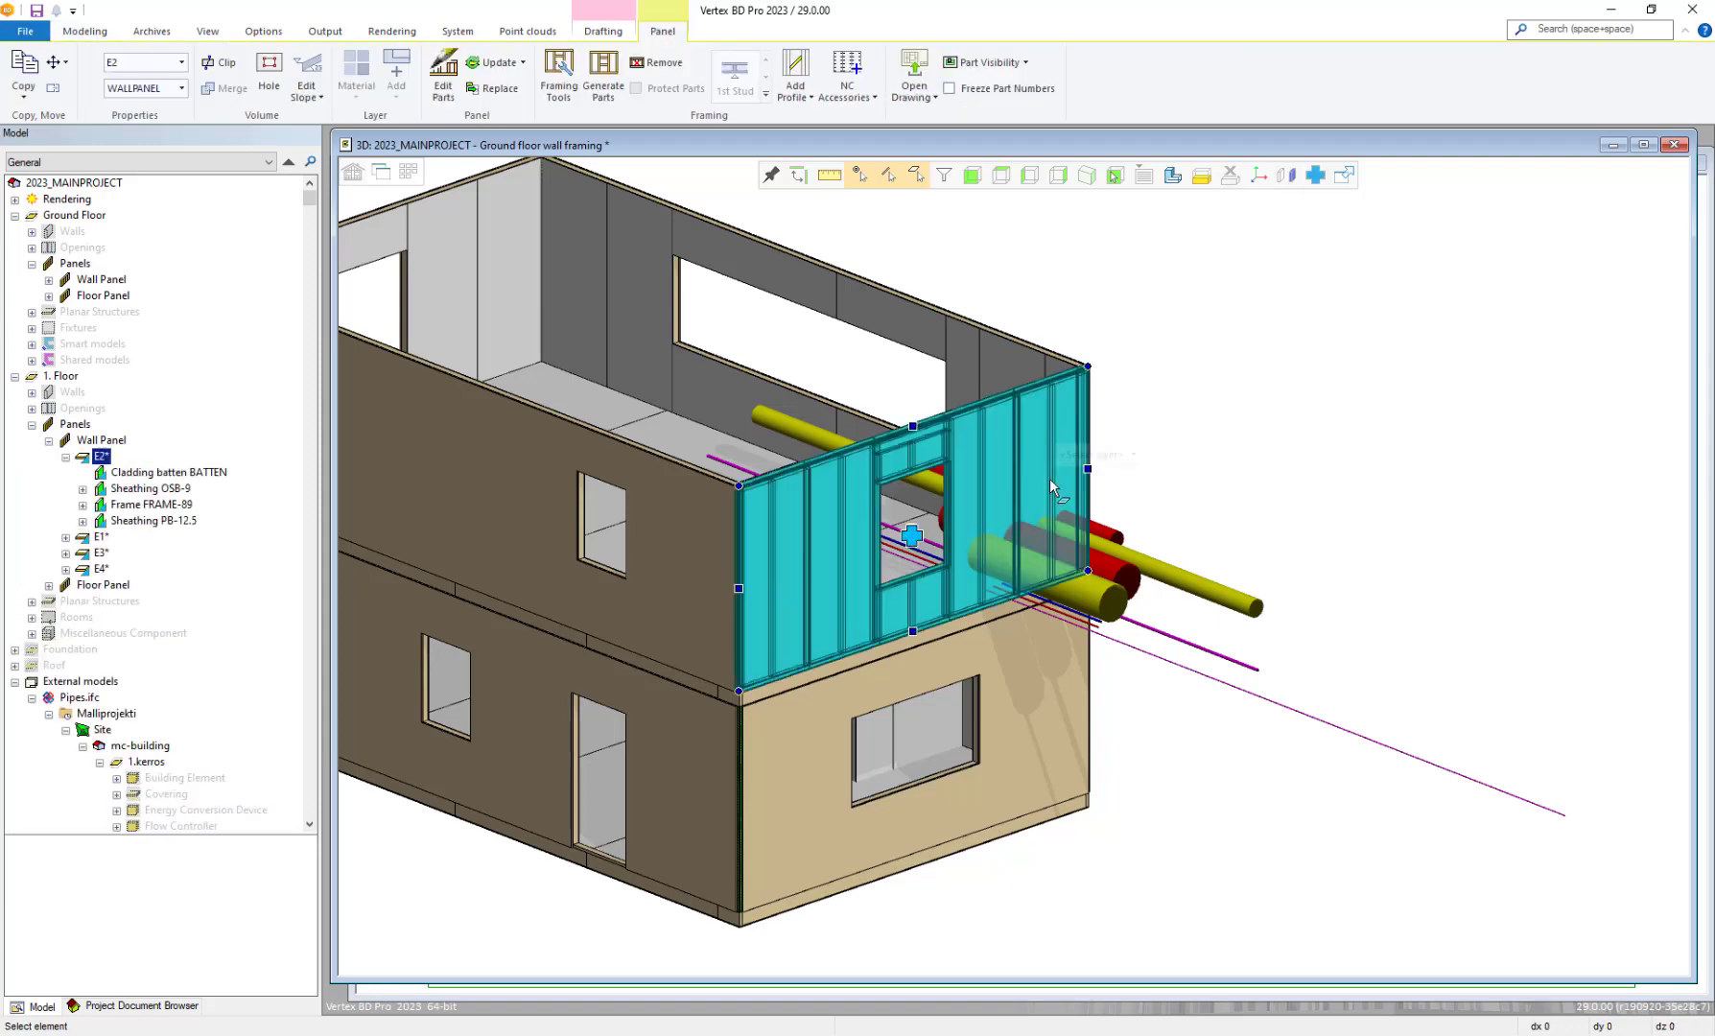
Bring up the actions menu for wall panel E2 to open it in its own view
right_click(1051, 488)
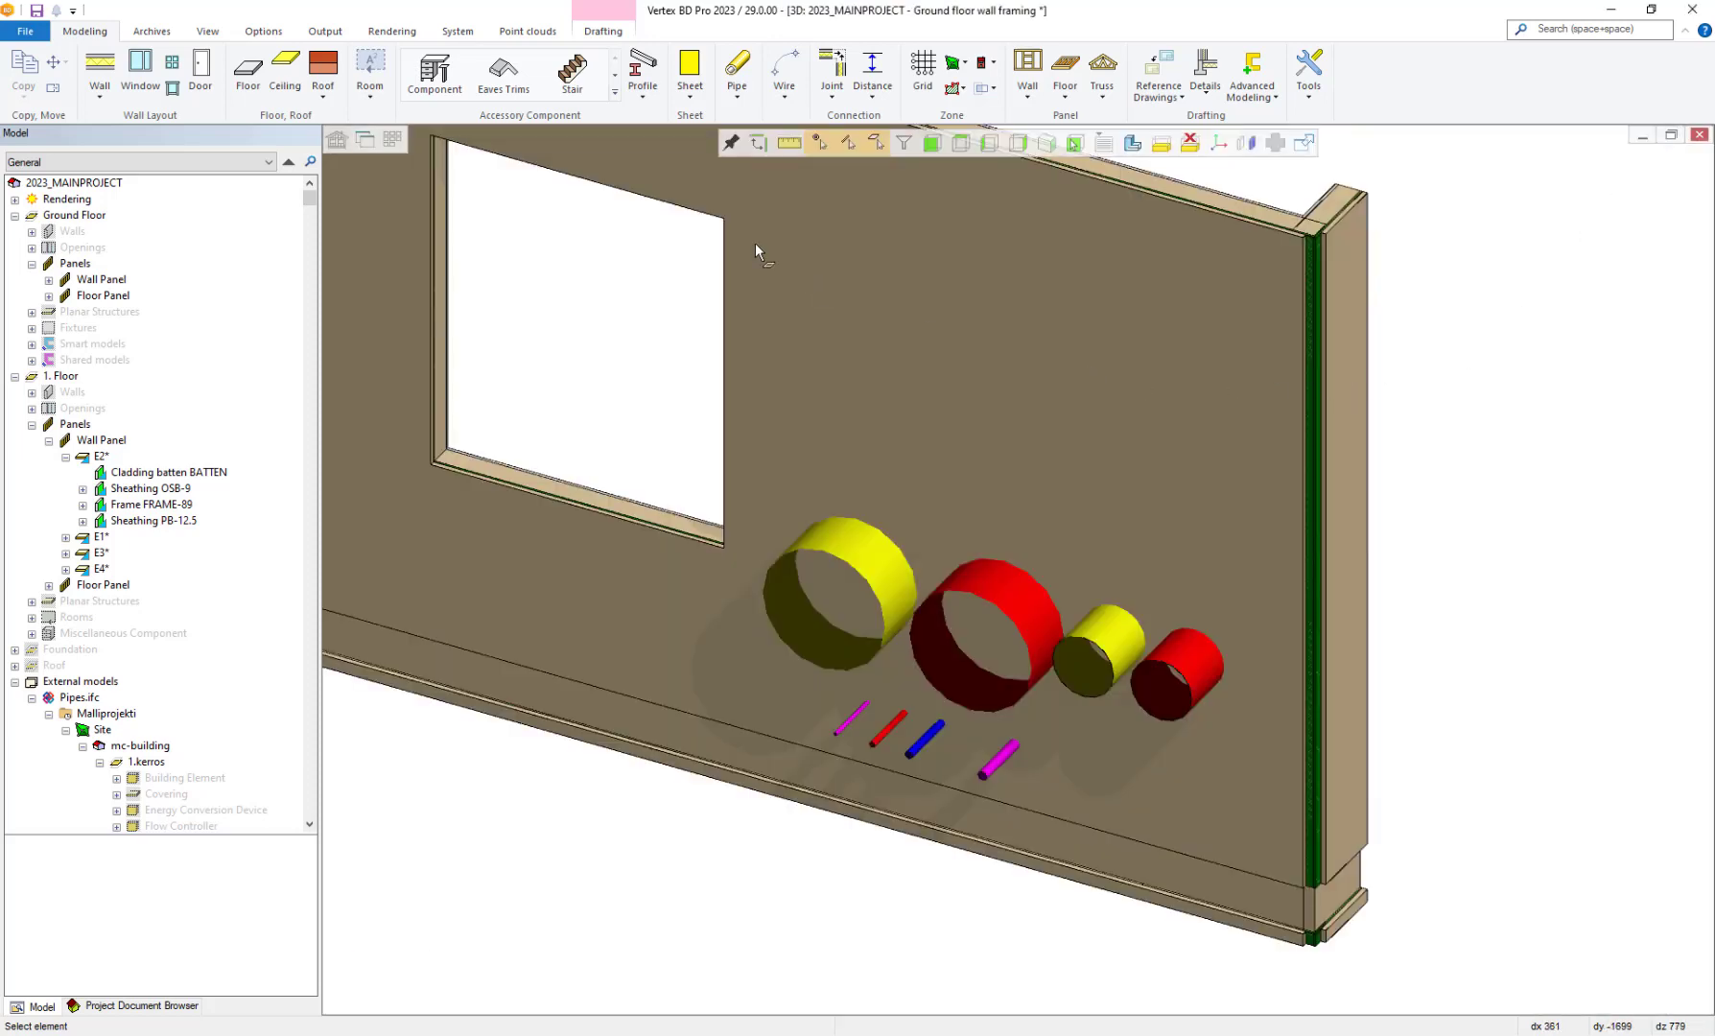
Search the component library for 'DUCT' to list the duct hole components
left_click(433, 68)
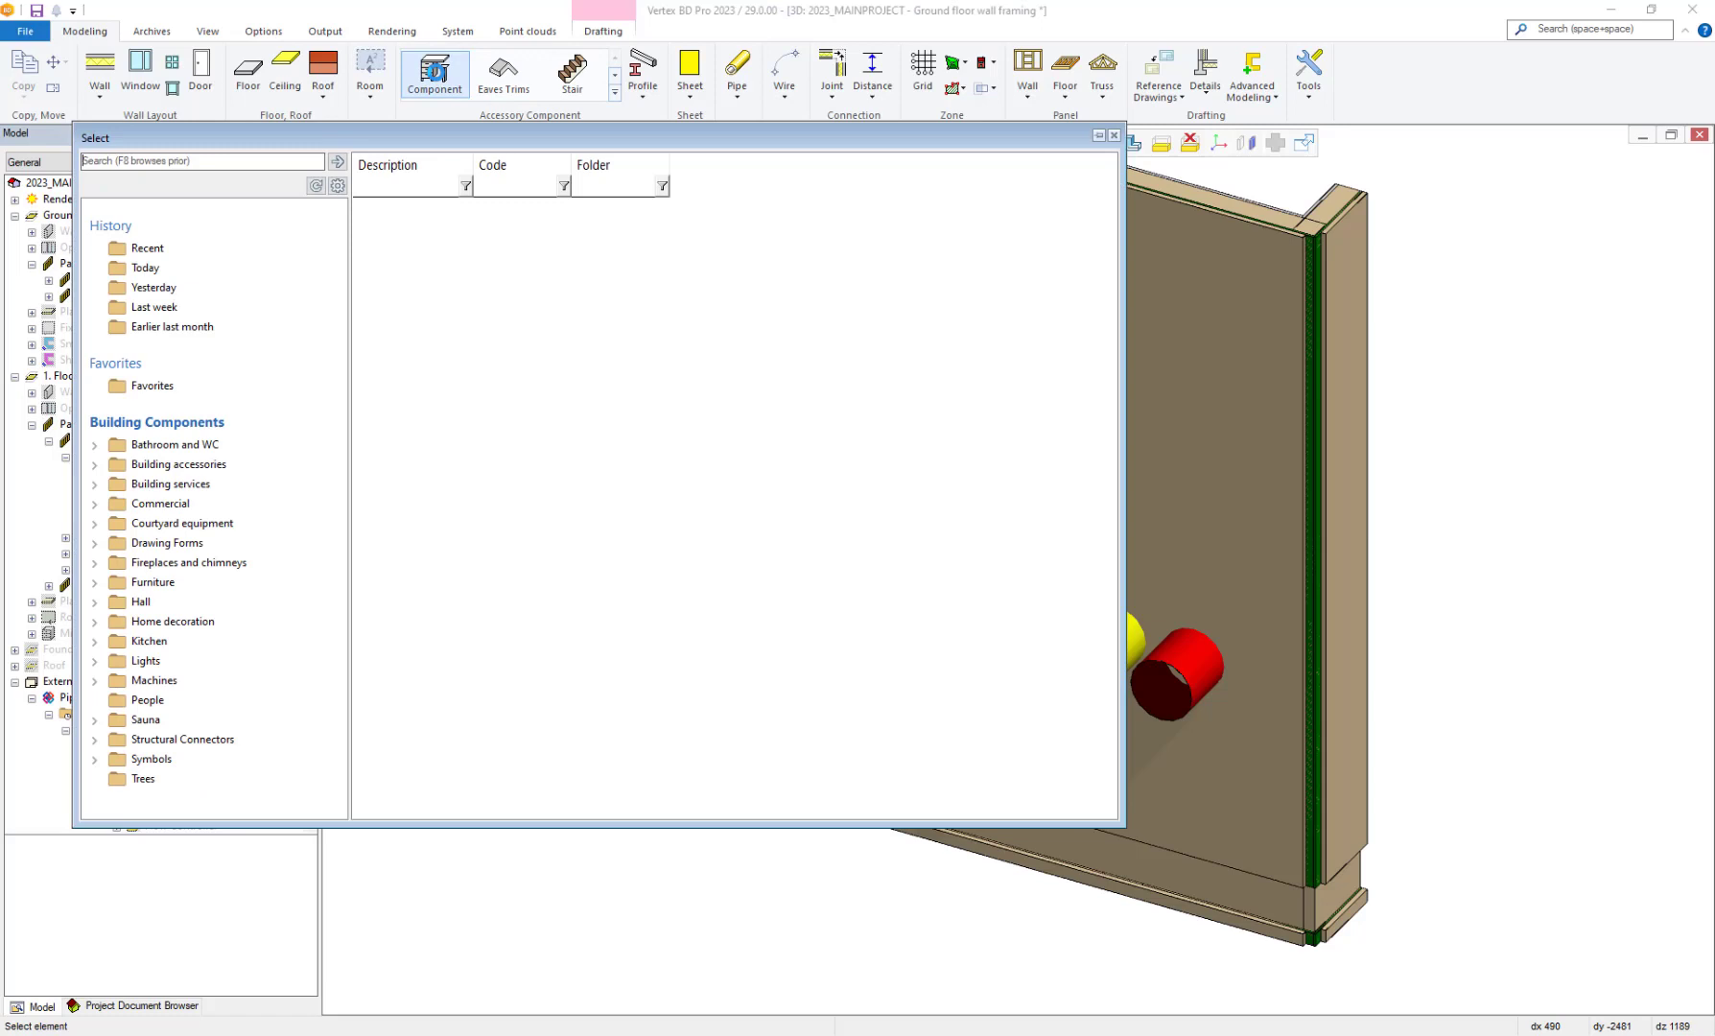
left_click(199, 159)
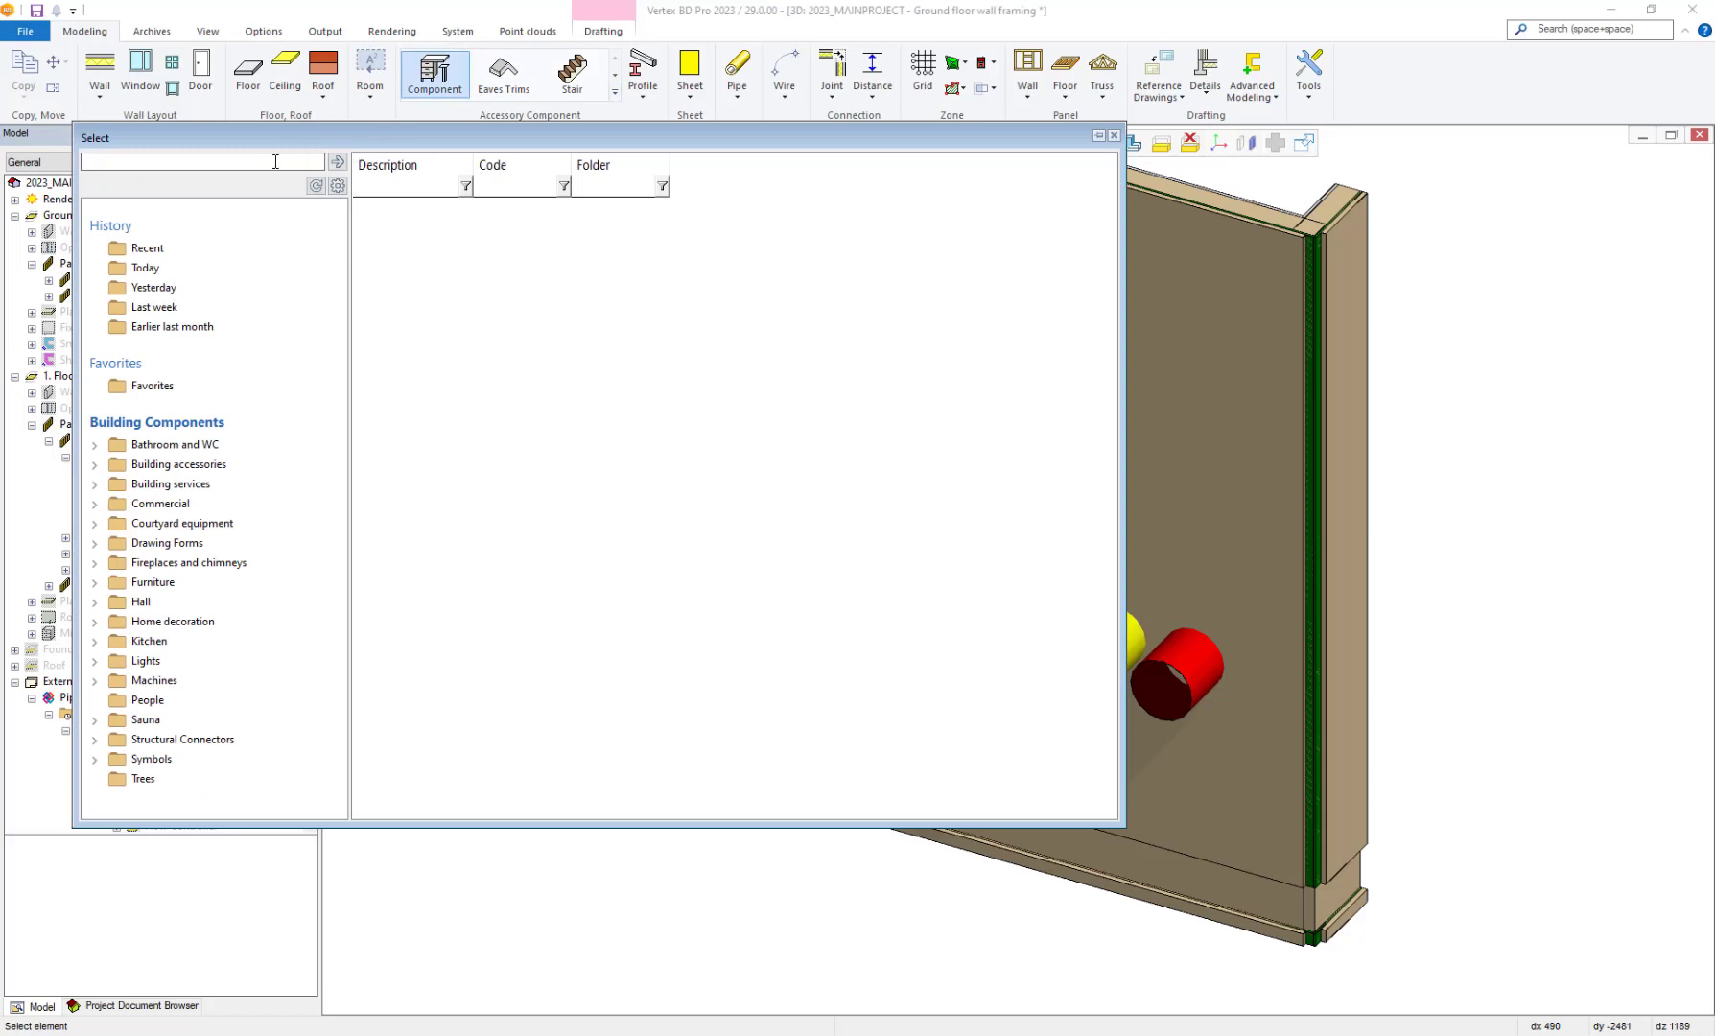
type("DUCT")
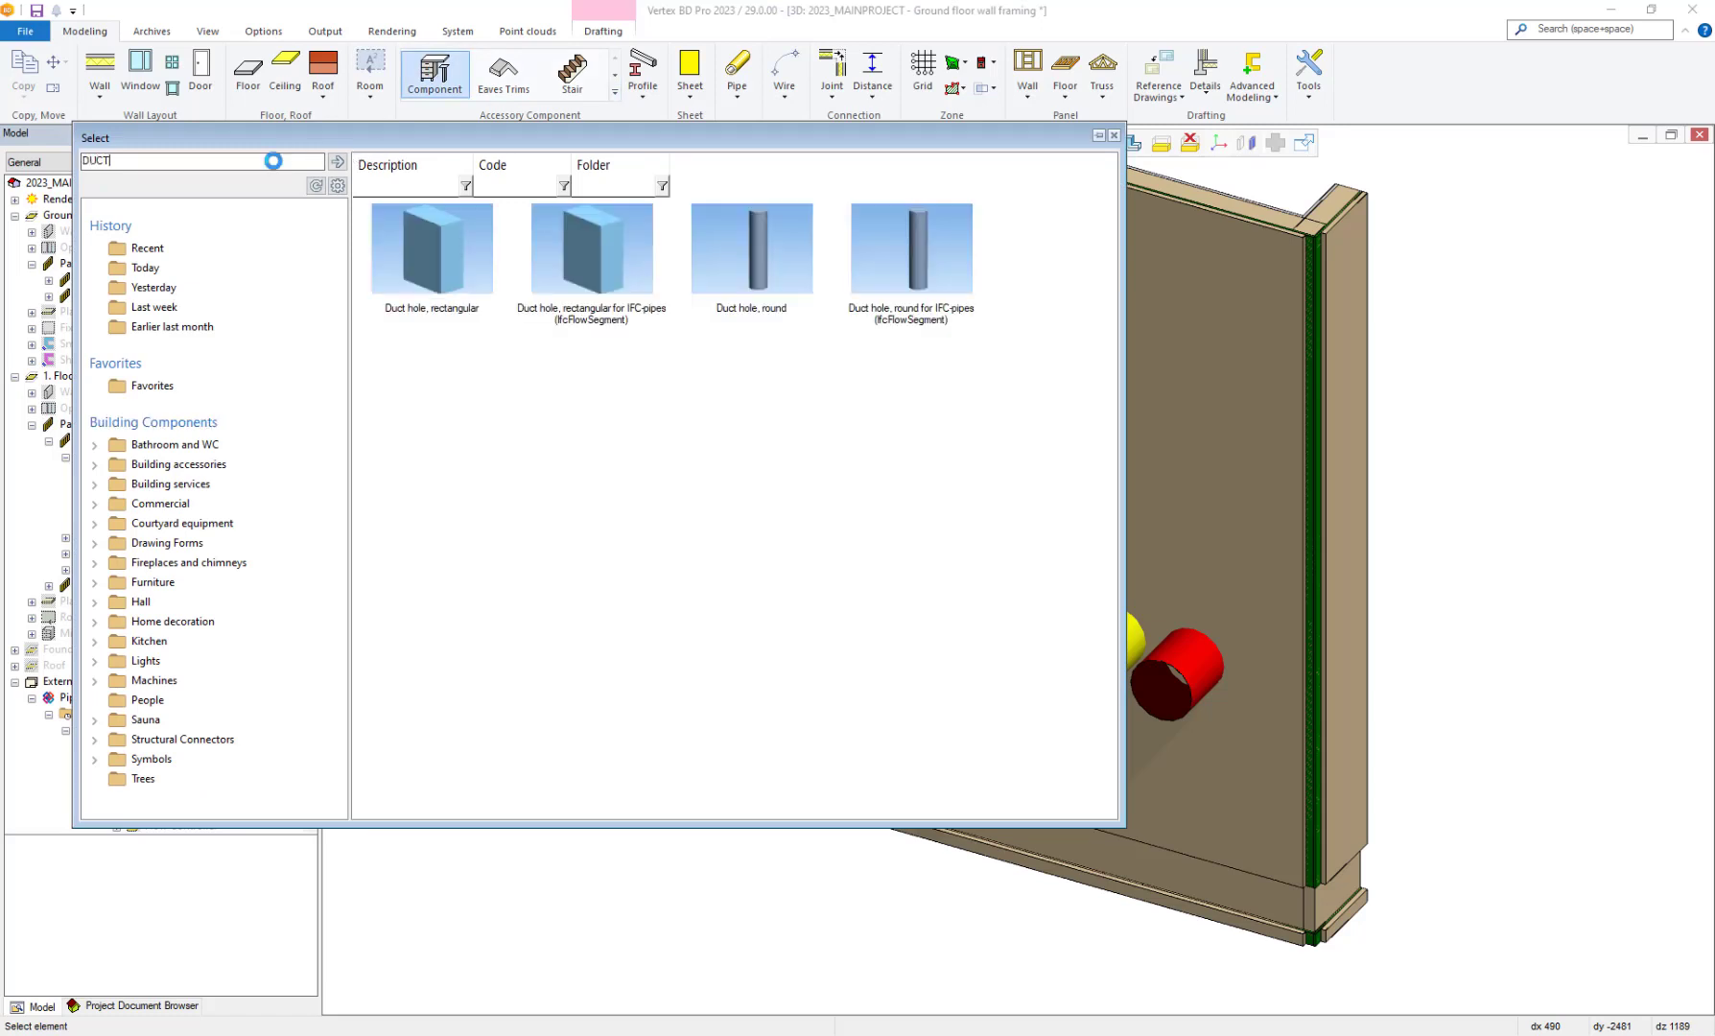
mouse_move(1092, 307)
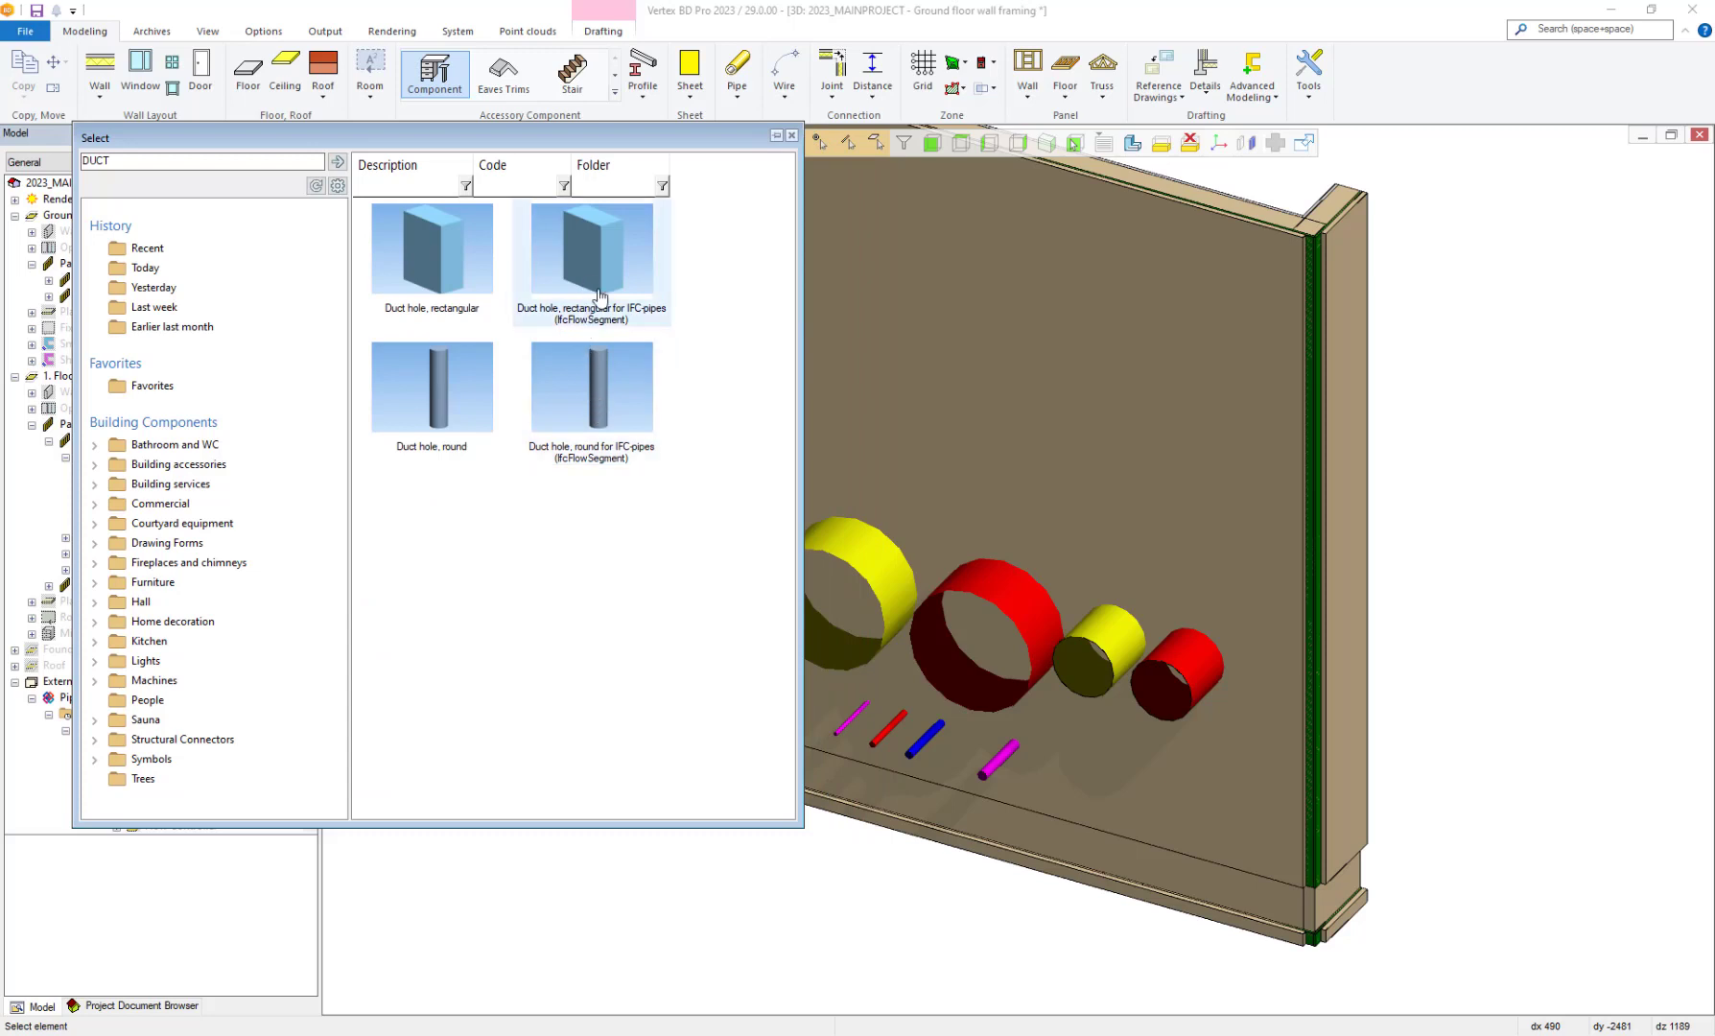
mouse_move(611, 399)
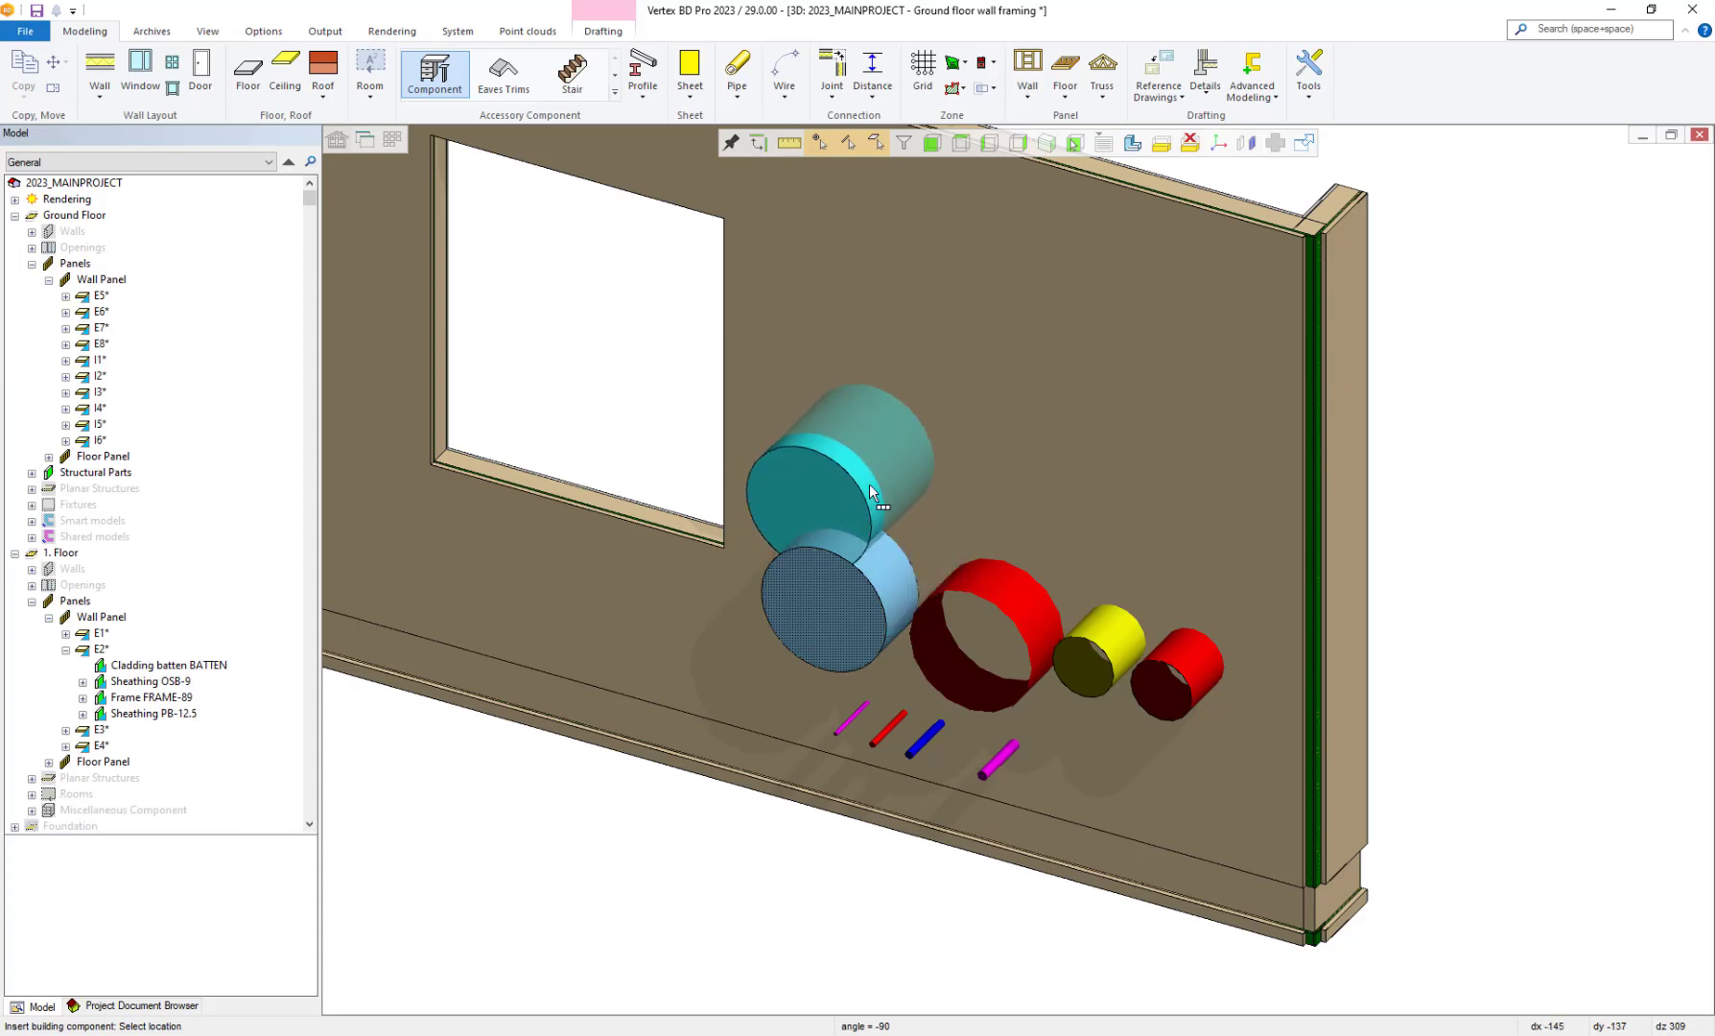
Place a round IFC duct hole on the thin pink pipe with tolerance 30
left_click_drag(842, 469, 1105, 650)
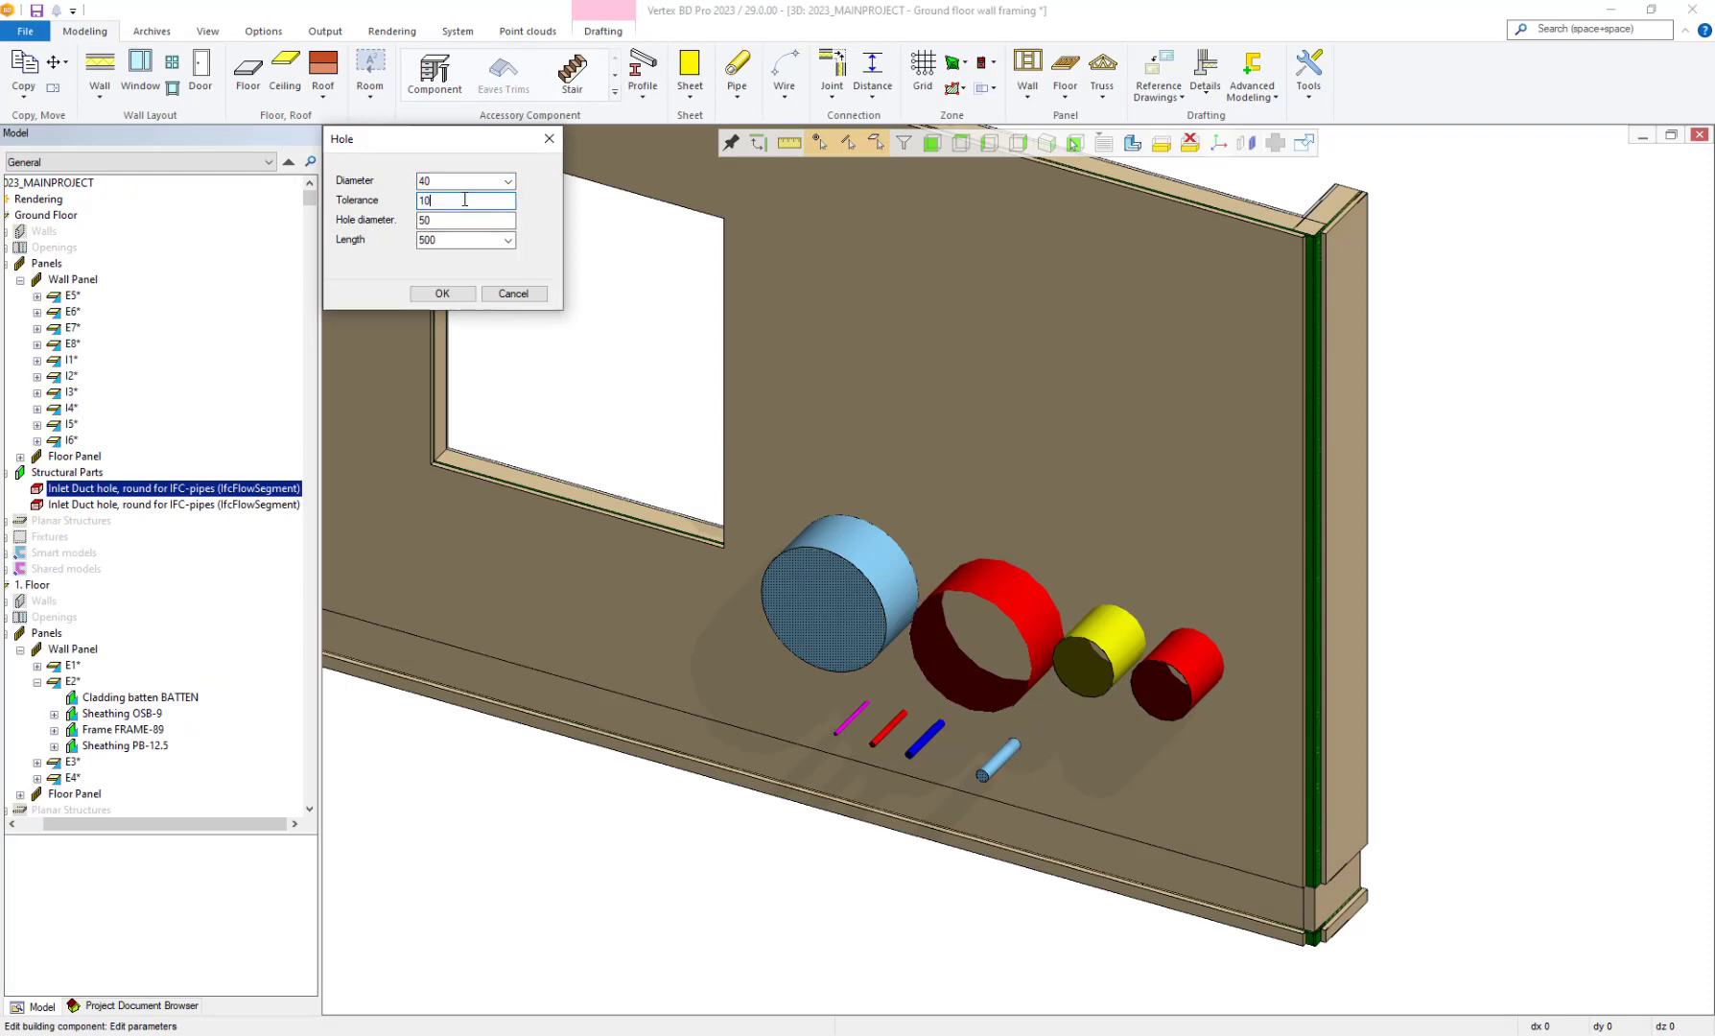
type("30")
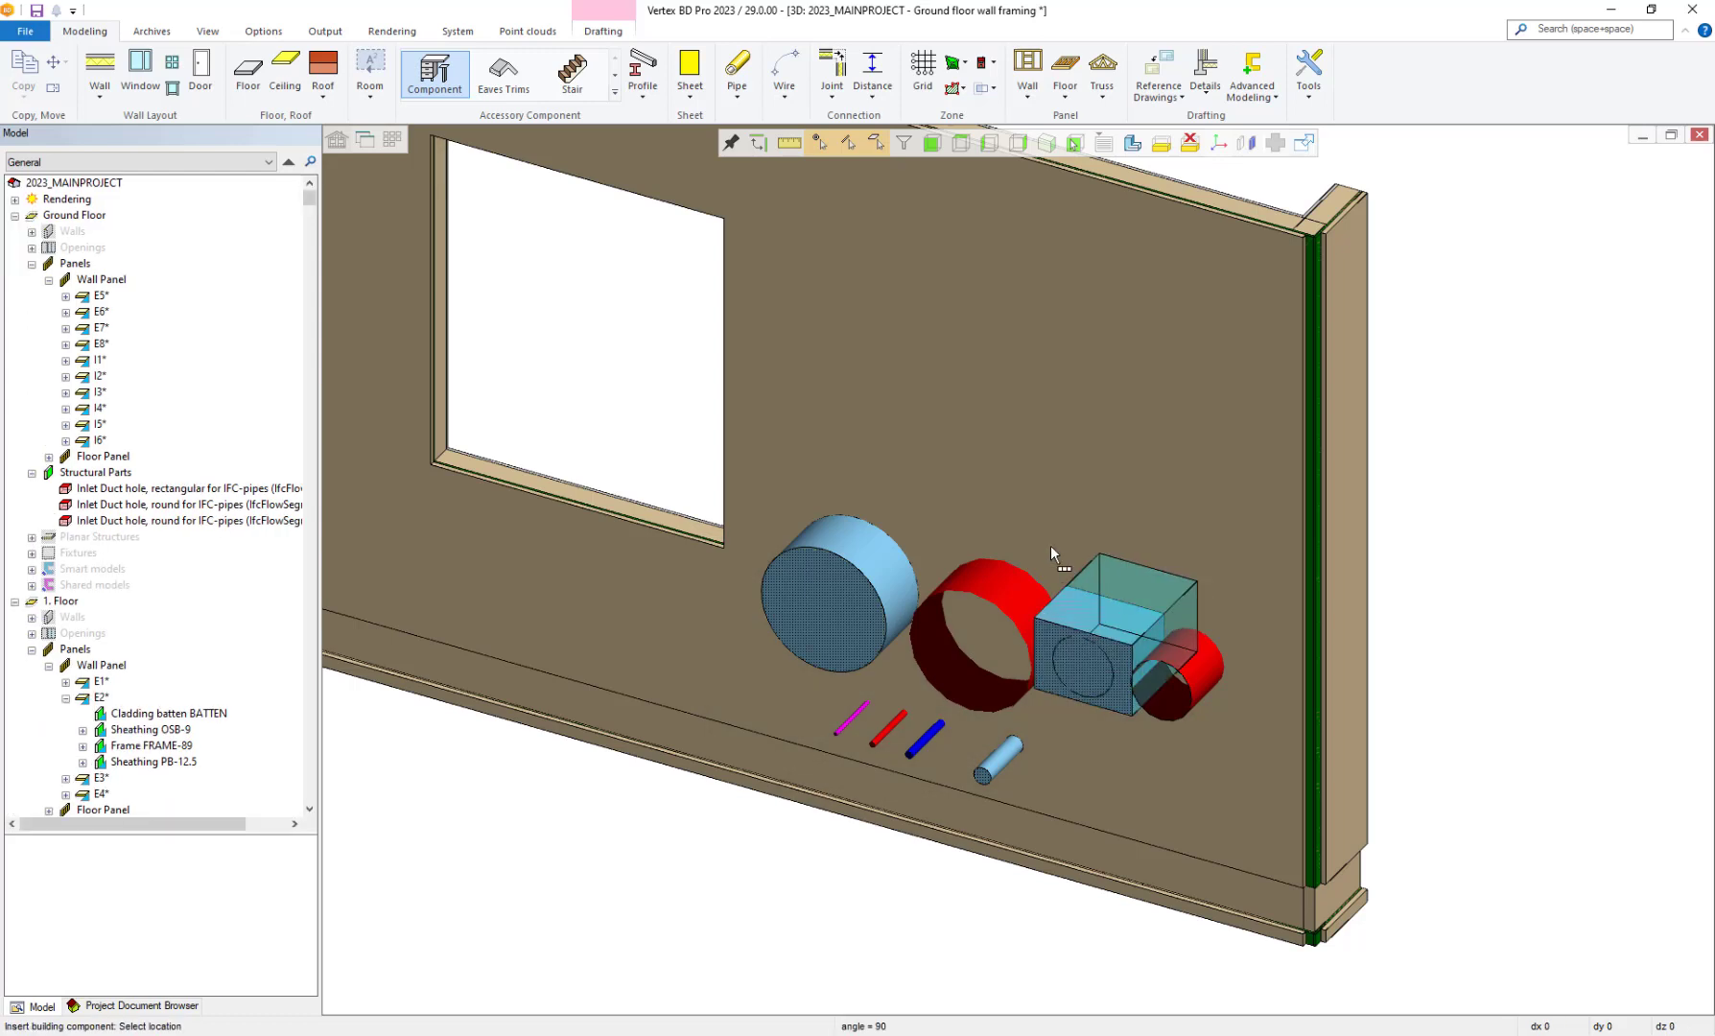
Place the rectangular IFC-pipe duct hole at the small yellow pipe
left_click(1111, 635)
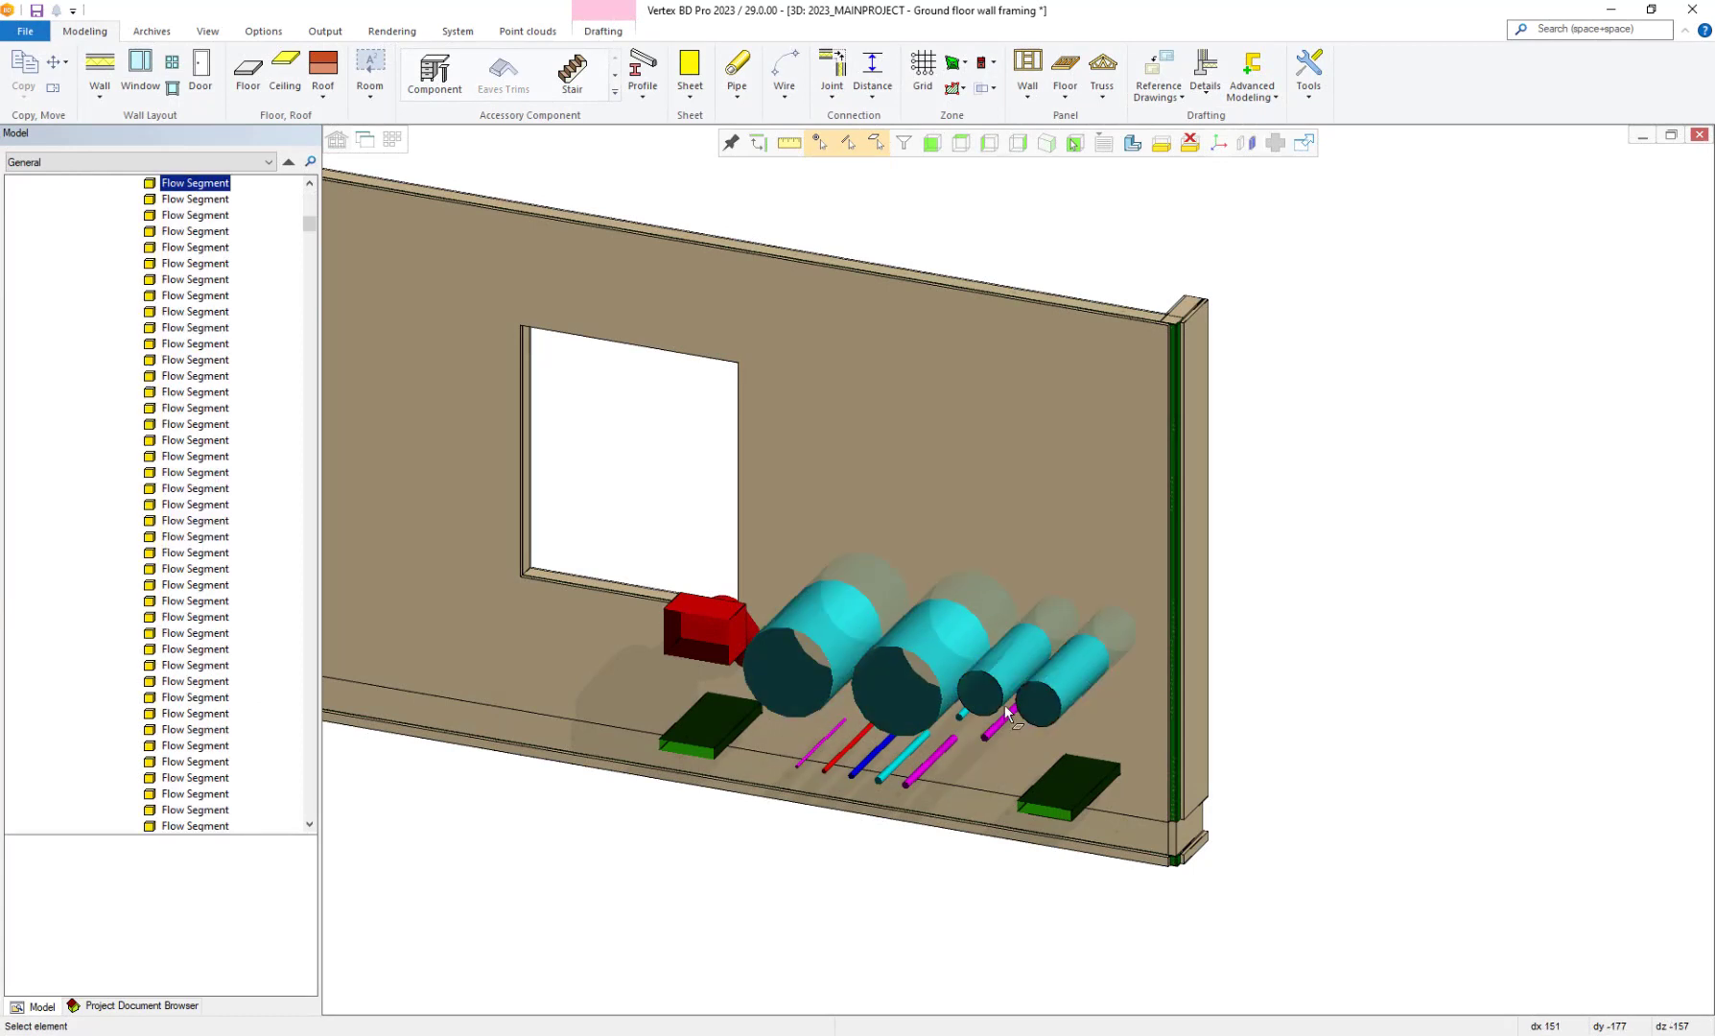
mouse_move(946, 752)
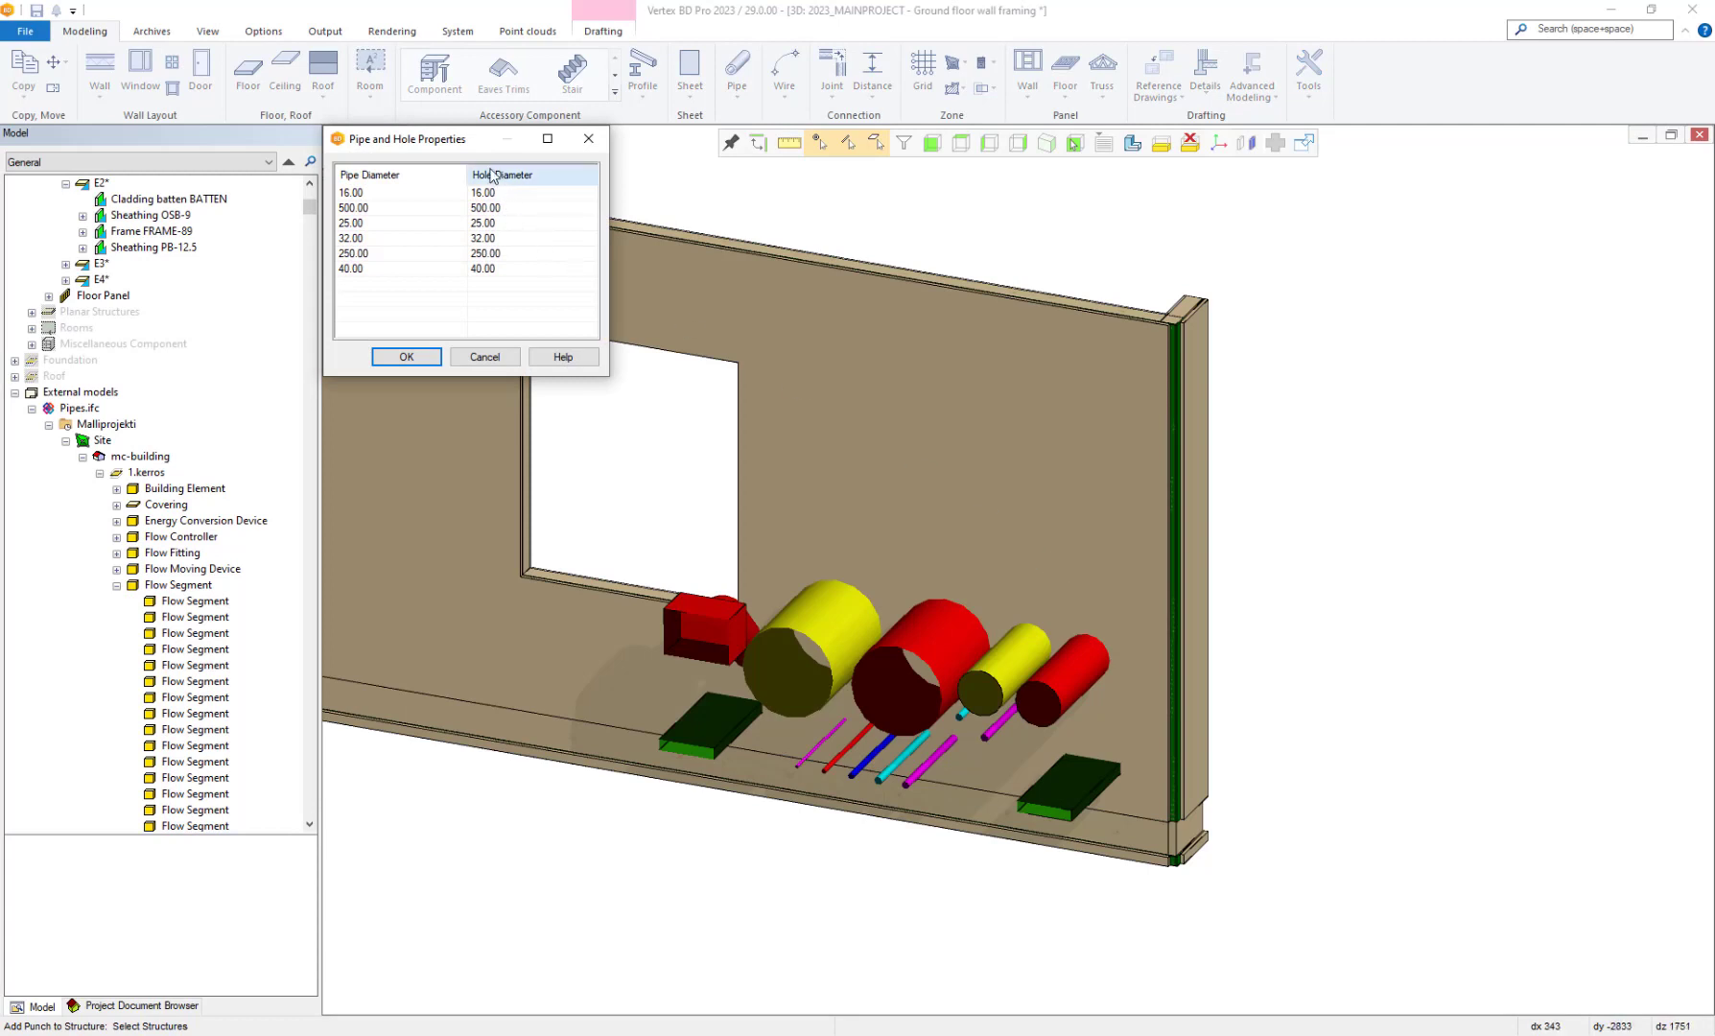
Move the Pipe and Hole Properties dialog aside and set a hole diameter to 30
left_click_drag(422, 138, 1274, 418)
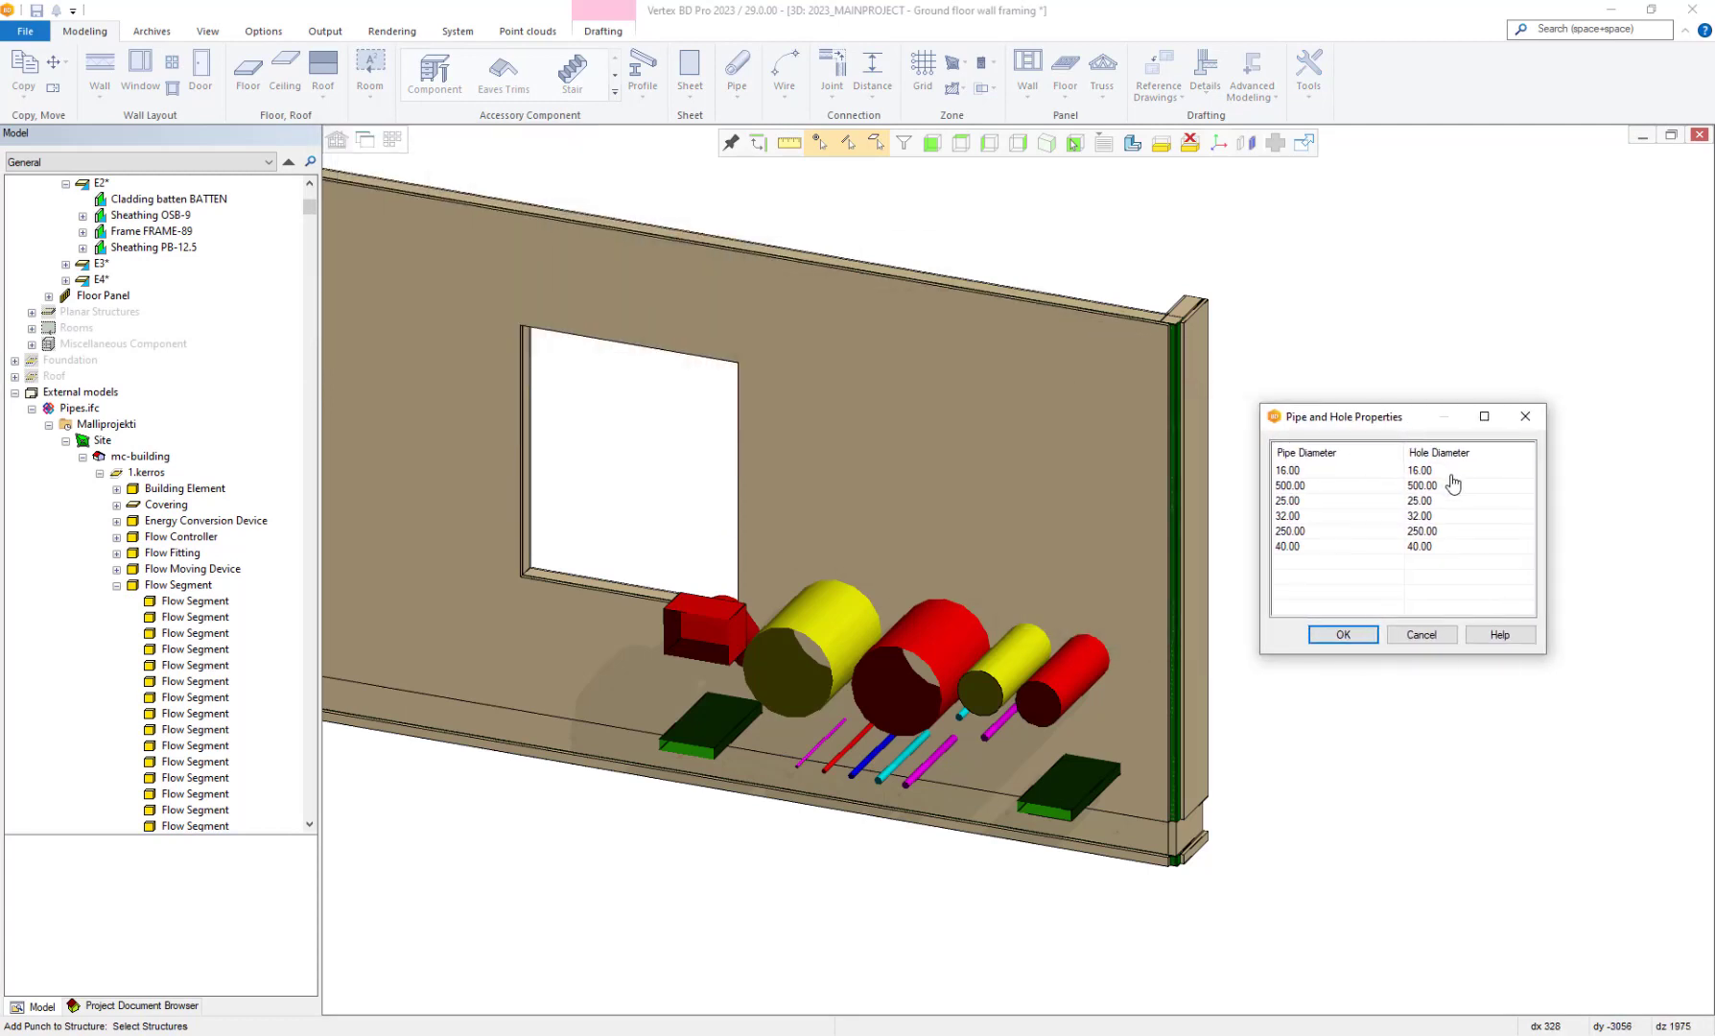
type("30")
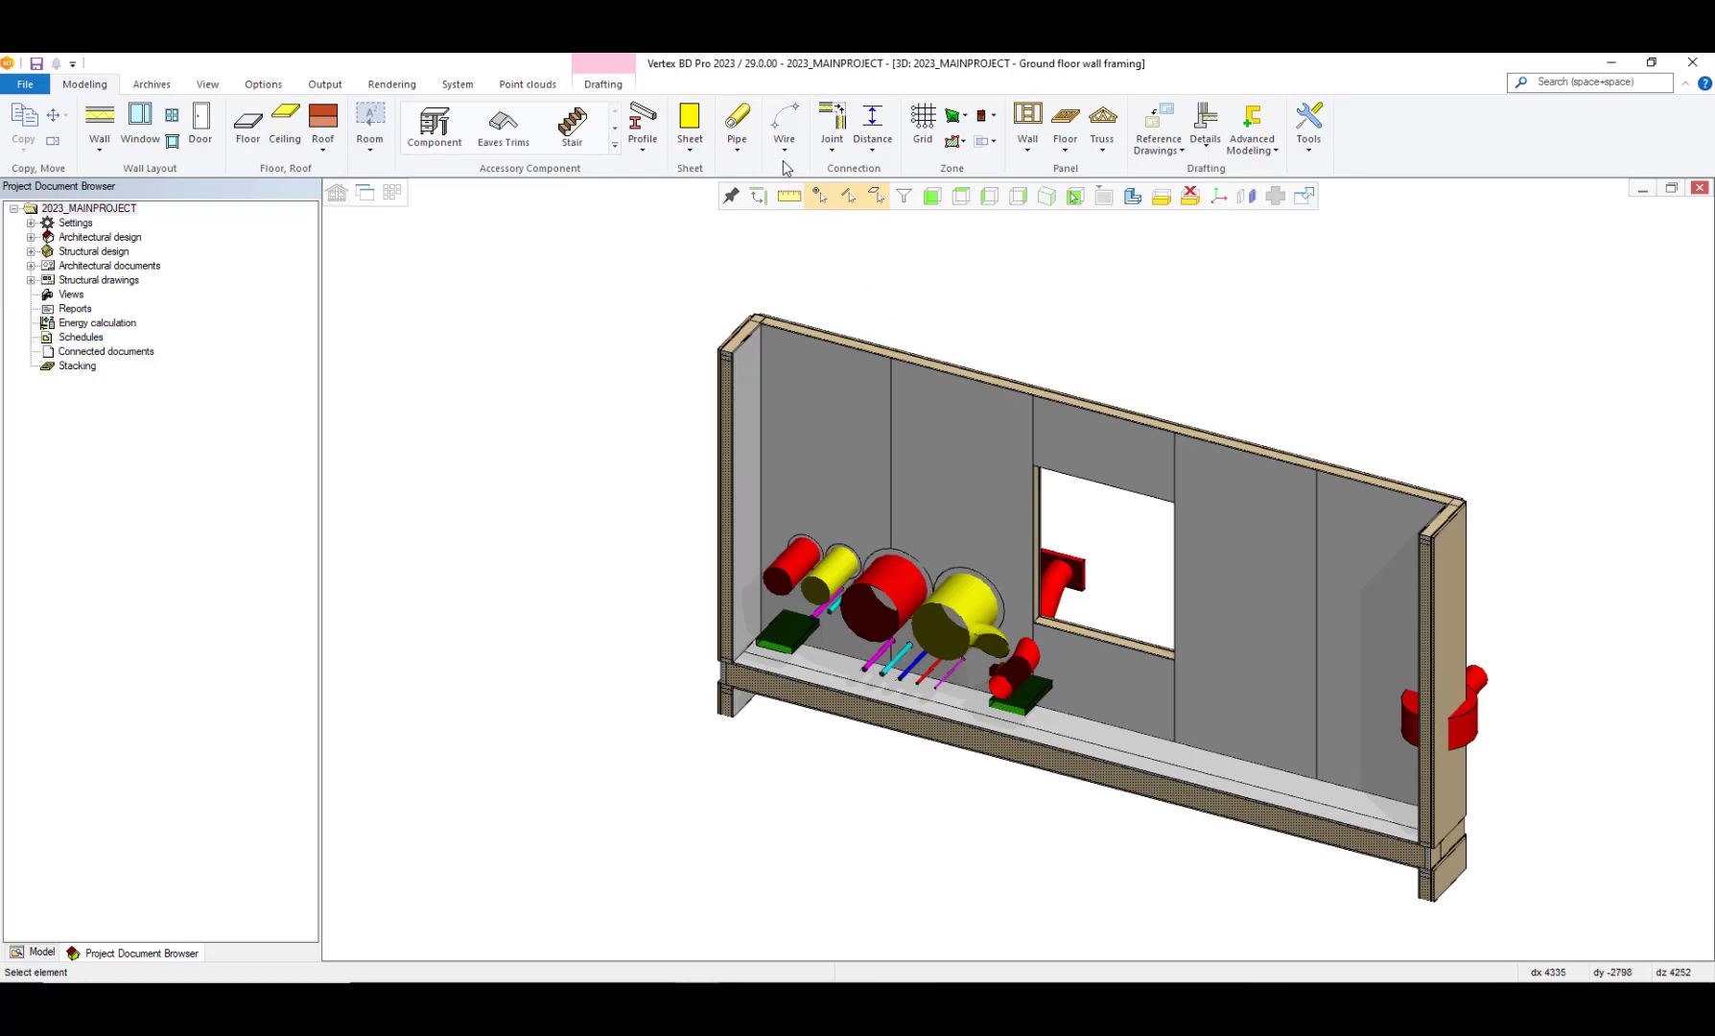
left_click(736, 123)
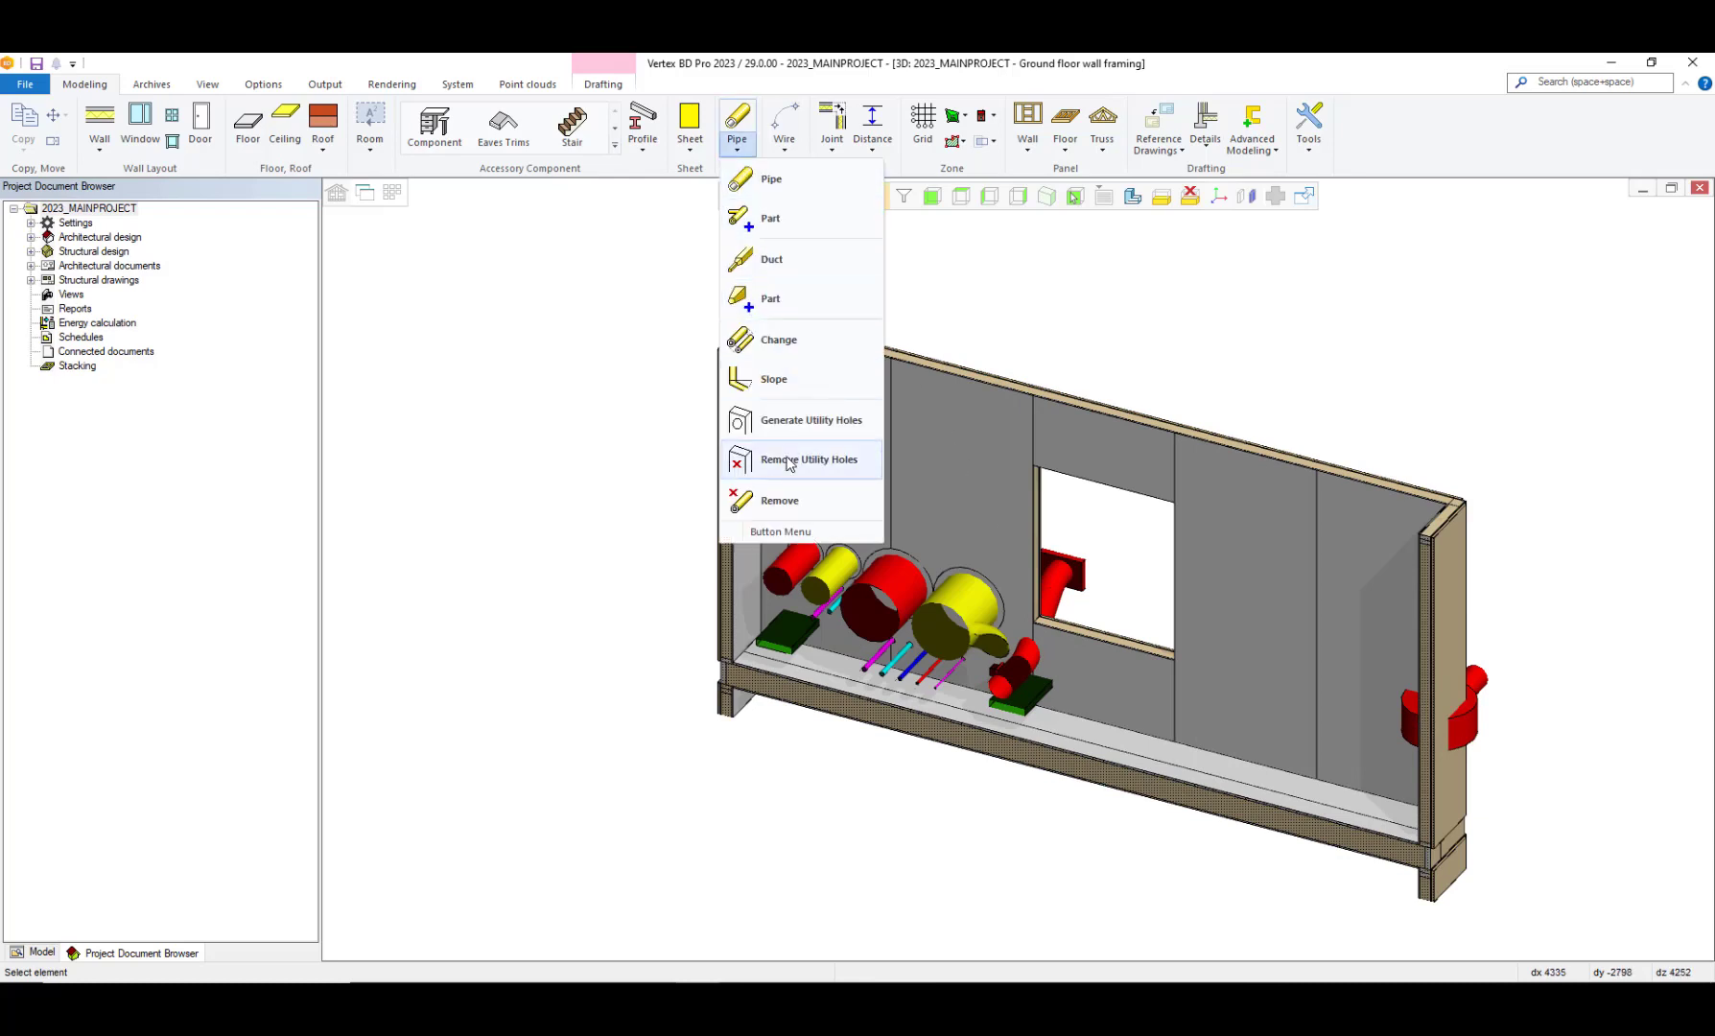
left_click(809, 458)
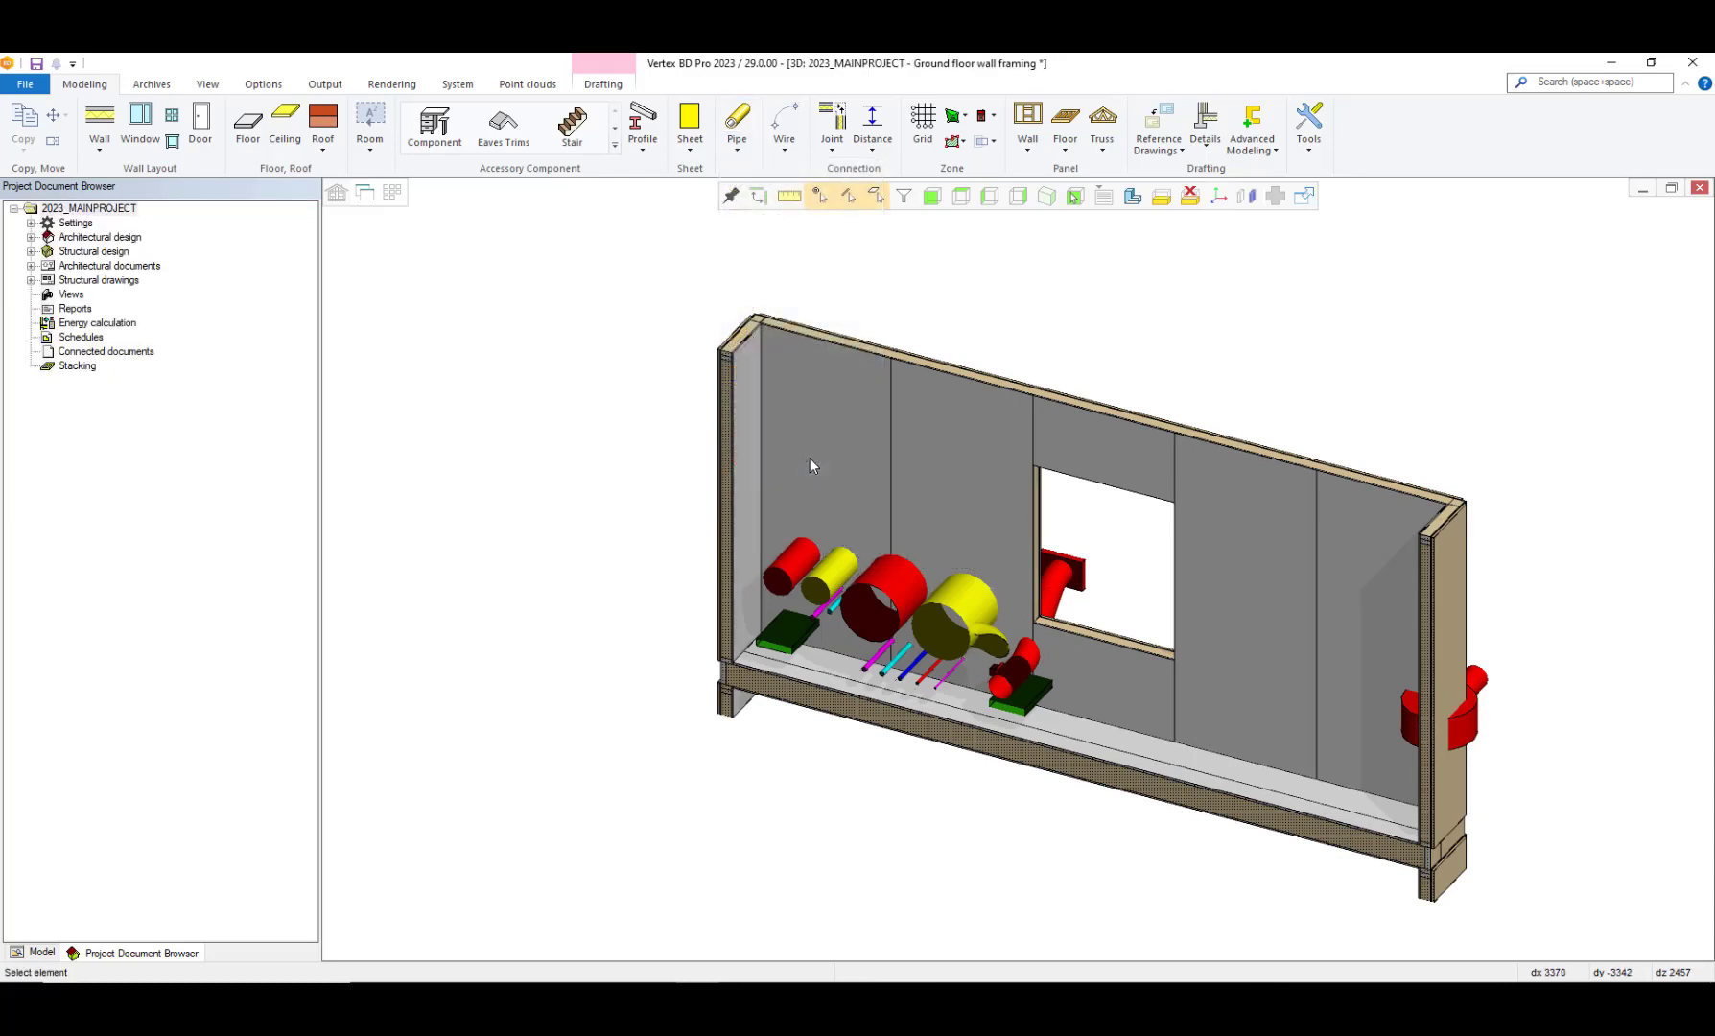
mouse_move(817, 470)
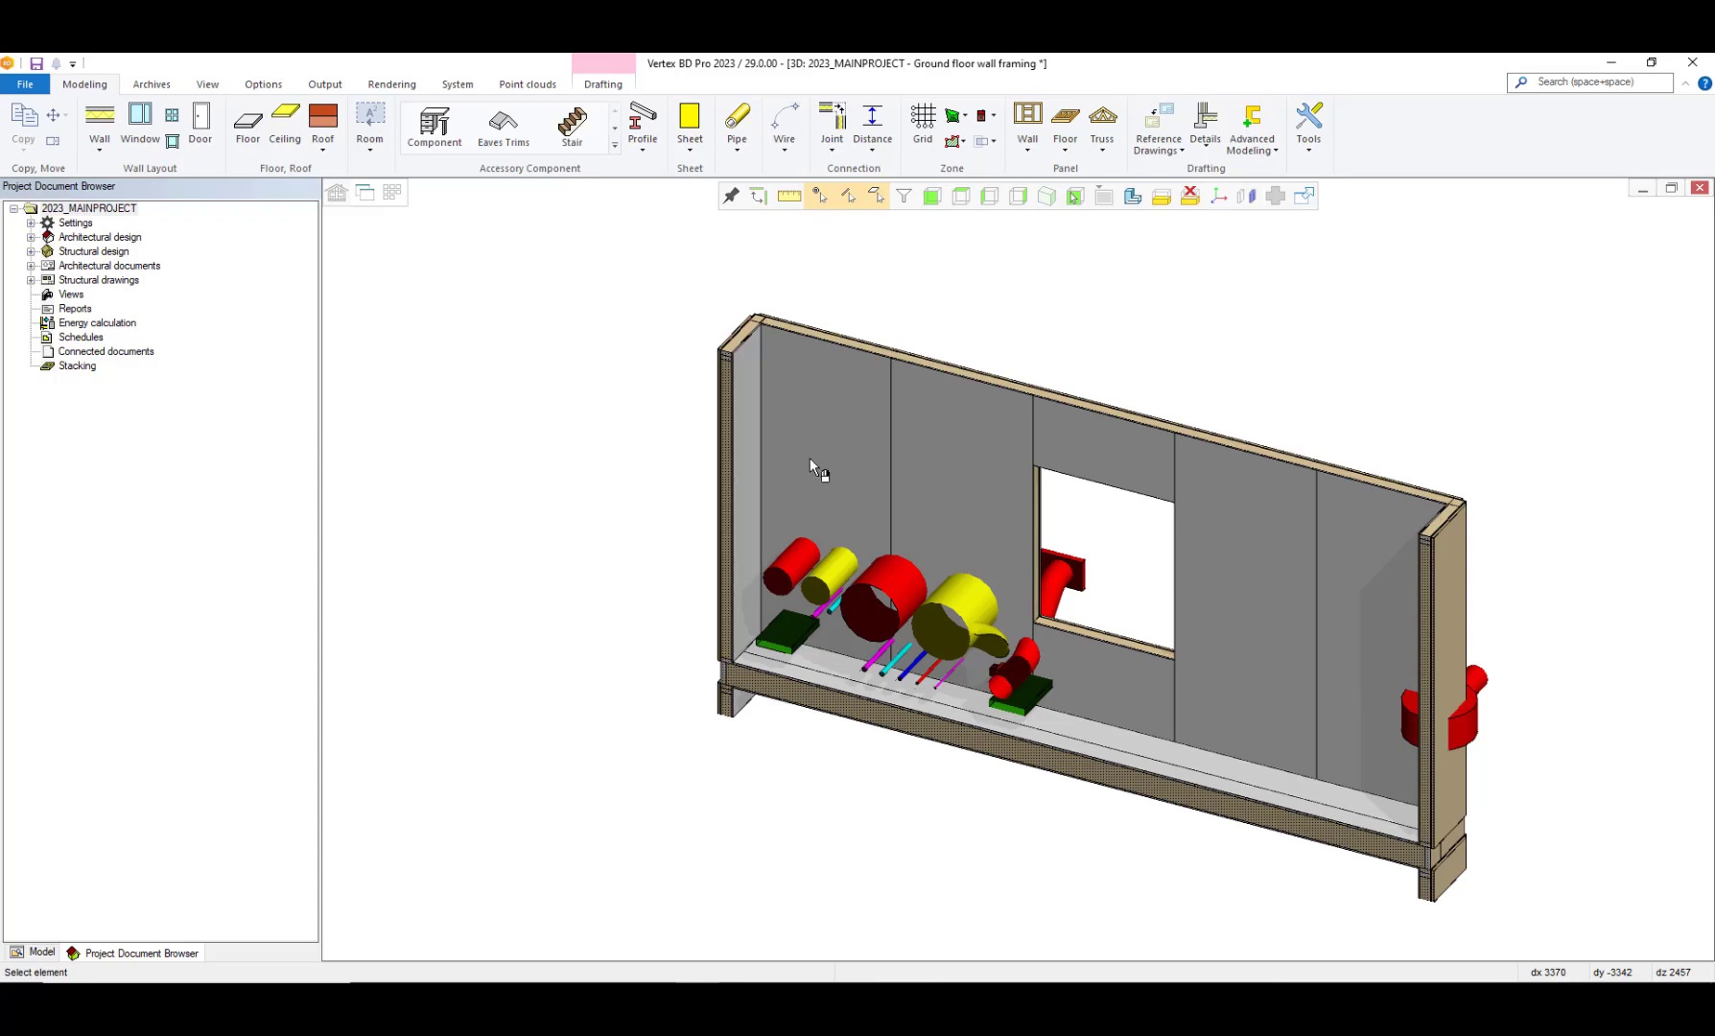